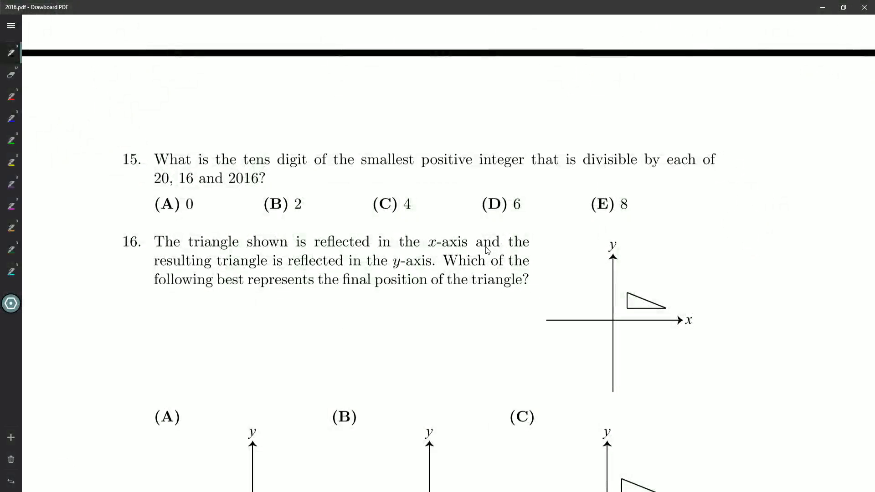
Step: Box the '16.' question number in ink and tick the triangle in its diagram
drag(117, 228, 151, 260)
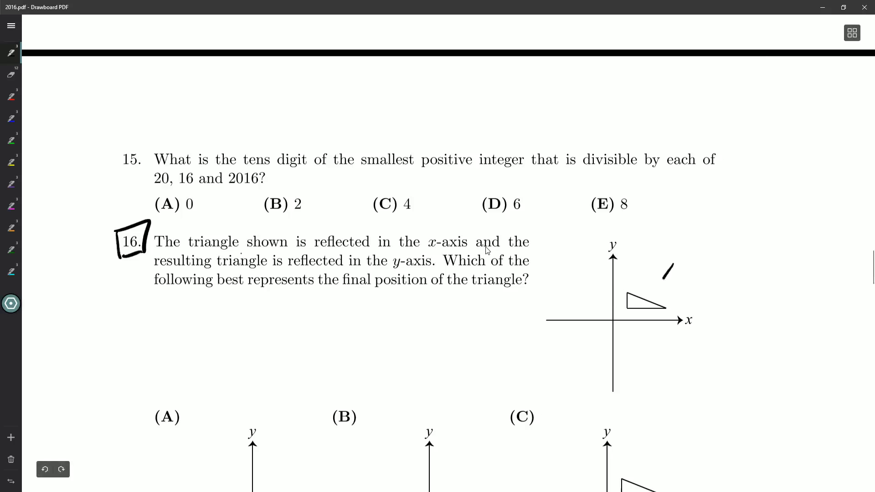
drag(669, 266, 661, 288)
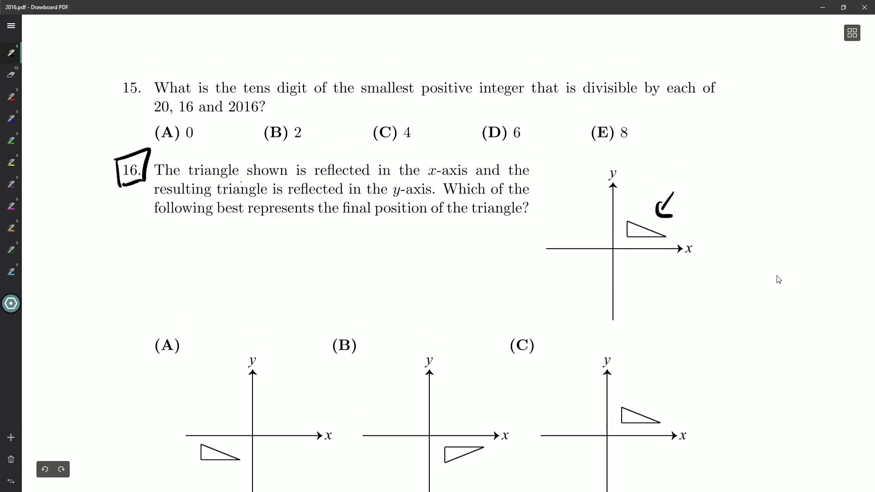
Step: Scroll down on the notes.pdf grid page where the vertical axis line is drawn
scroll(down, 3)
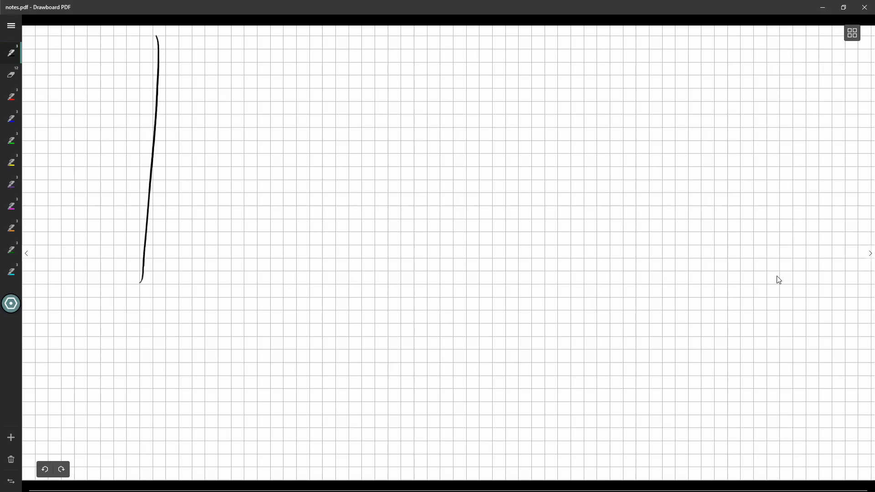
Step: Draw the horizontal axis and a black triangle above it, then switch to red
drag(45, 181, 365, 181)
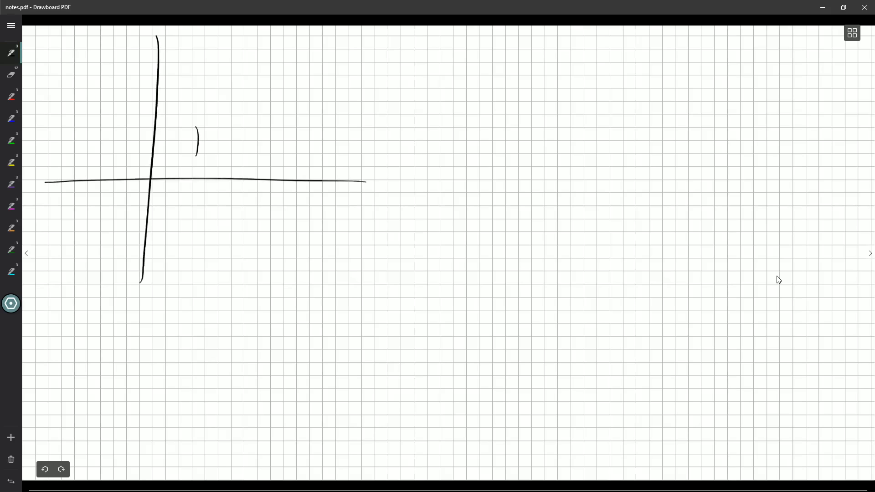
drag(198, 126, 258, 151)
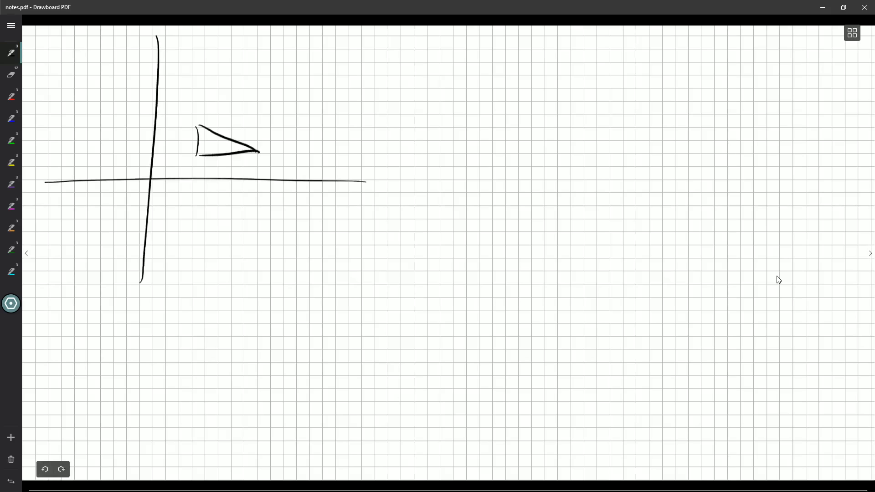
click(10, 97)
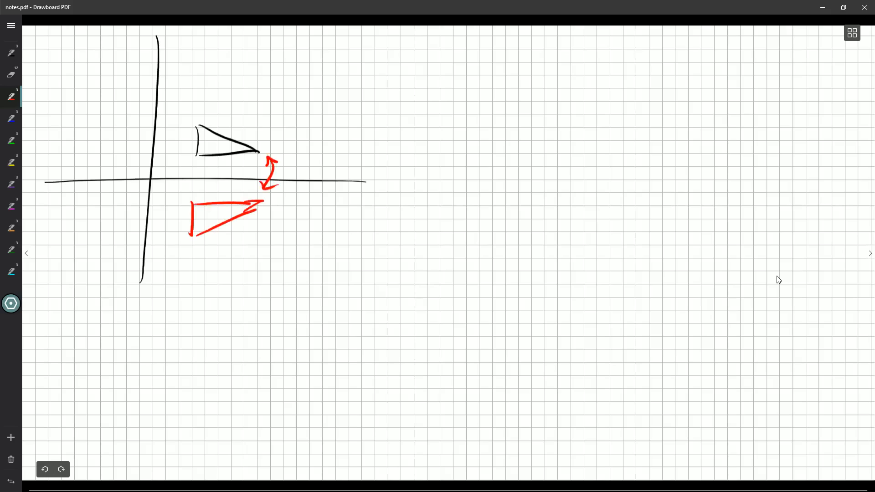
Step: Draw a blue double-headed arrow across the vertical axis beside the red triangle
drag(128, 230, 169, 227)
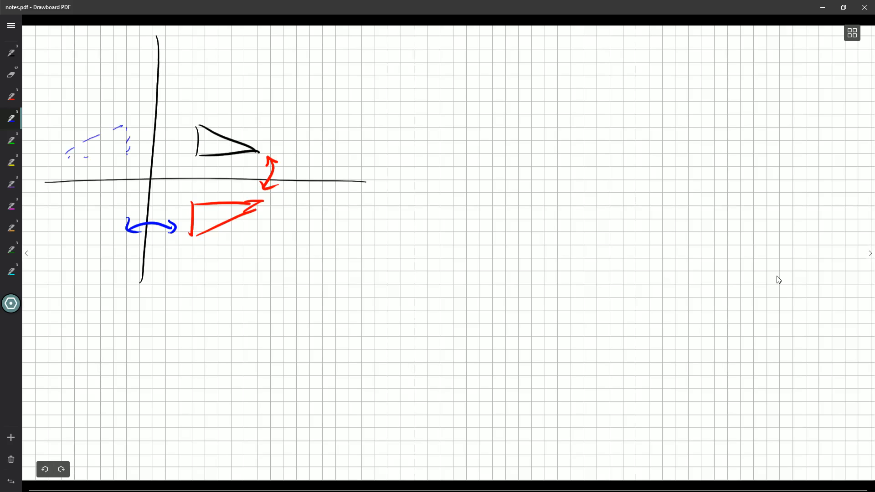
Step: Sketch the blue triangle left of the y-axis, then a black arrow over both lower triangles
drag(53, 209, 119, 251)
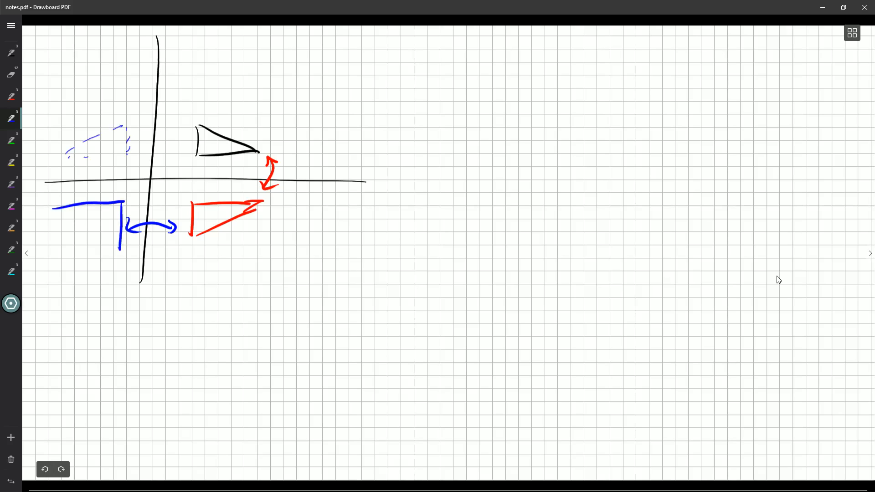
drag(52, 211, 118, 248)
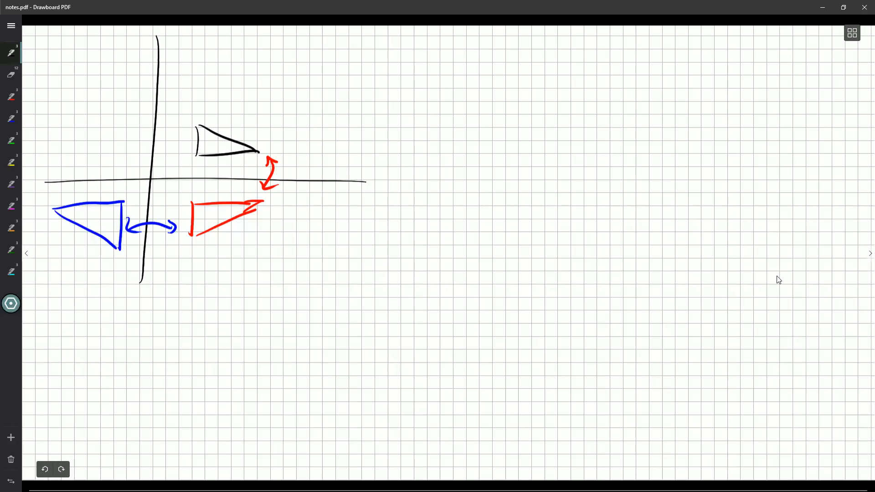
drag(201, 216, 104, 226)
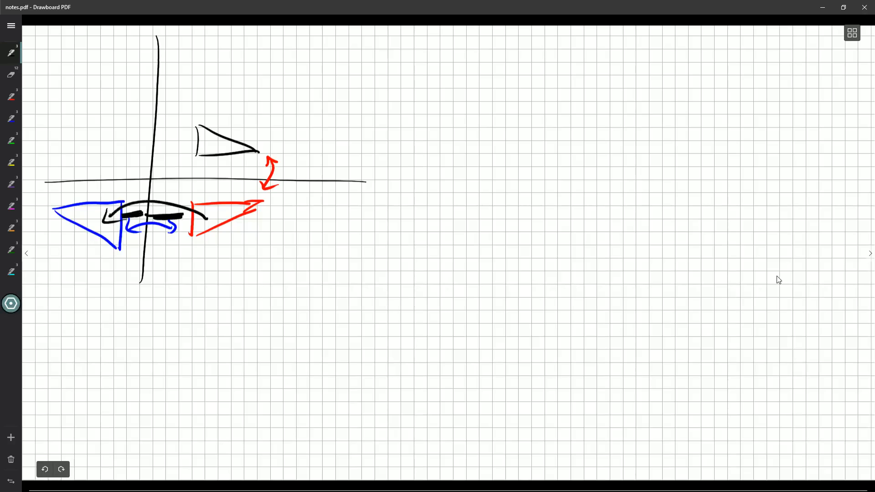
Step: Dot the red and blue triangle tips, then return to question 16's page
click(262, 201)
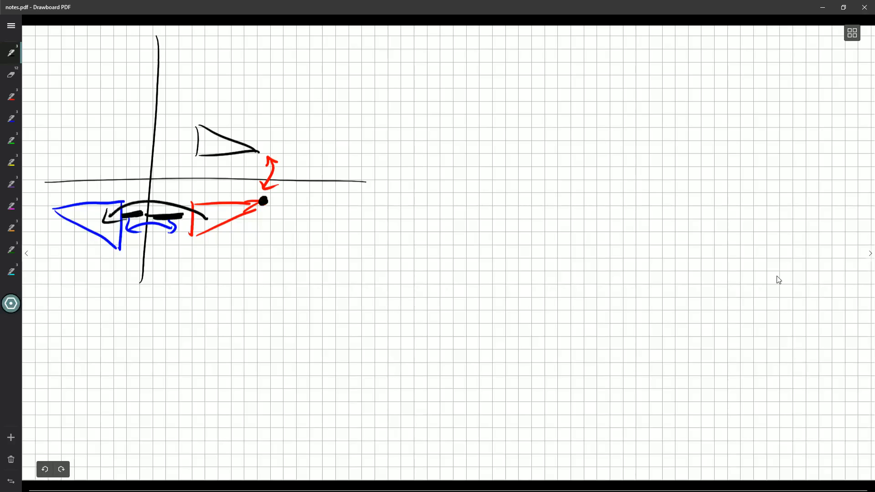
click(48, 209)
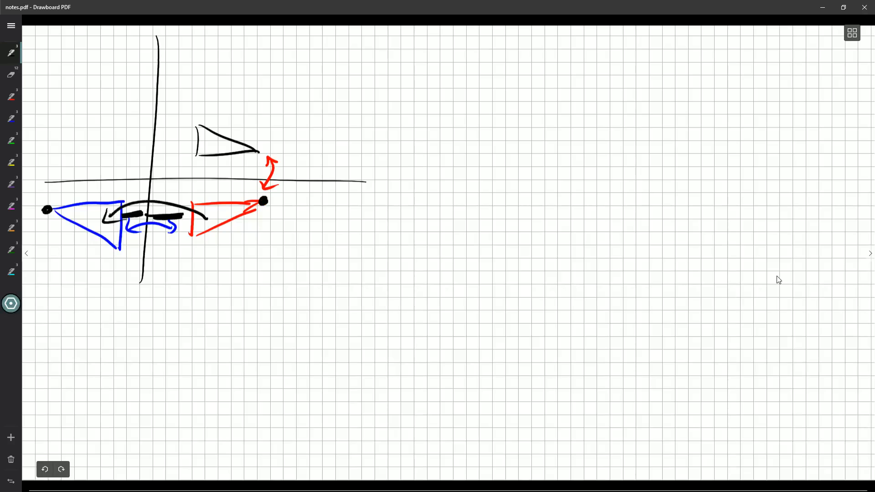
drag(544, 59, 541, 201)
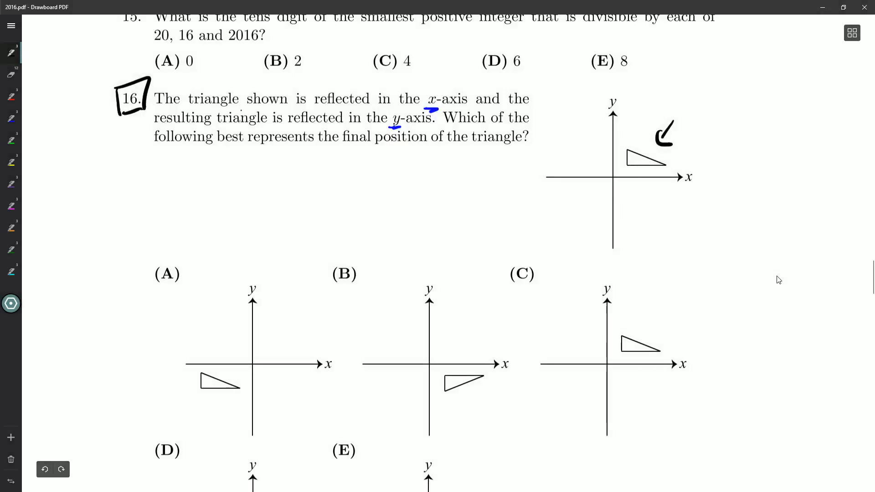
Step: Point an arrow at answer A's triangle and start a mark beside answer E
scroll(down, 3)
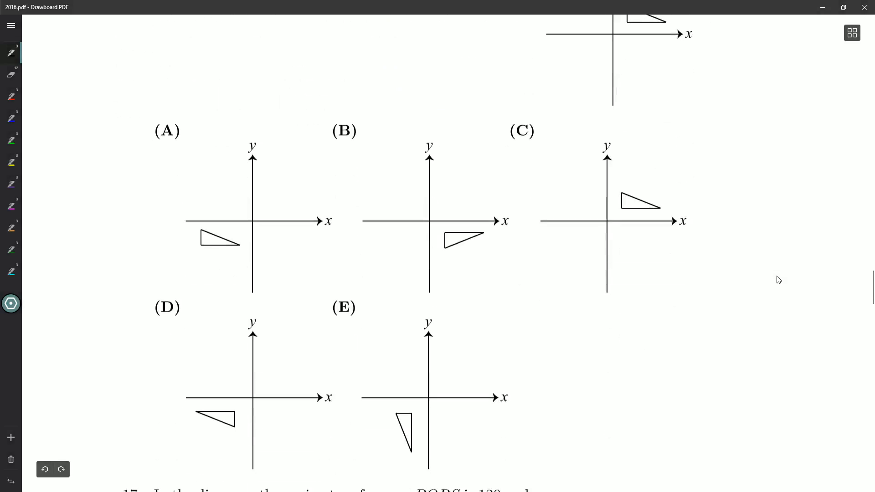
drag(159, 259, 190, 249)
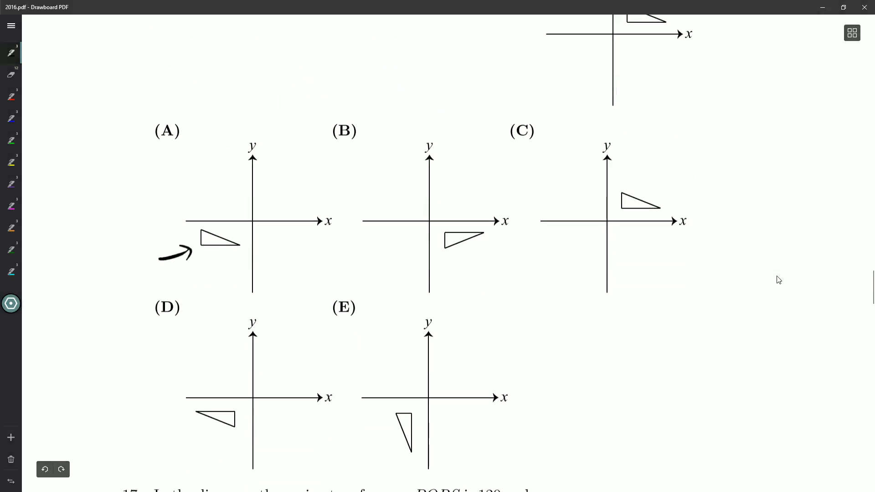
drag(390, 365, 385, 395)
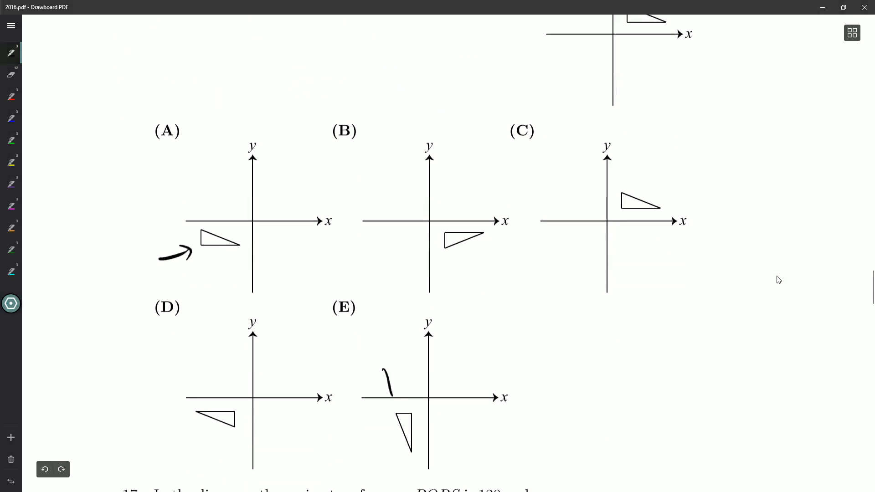